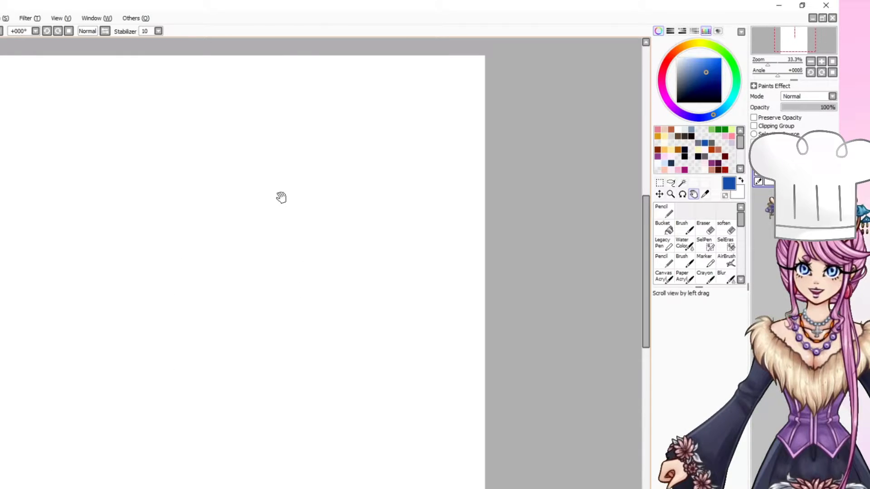
Step: Sketch a light grey pencil outline of a wide bowl with an oval above it
{"action": "left_click", "coordinate": [662, 209]}
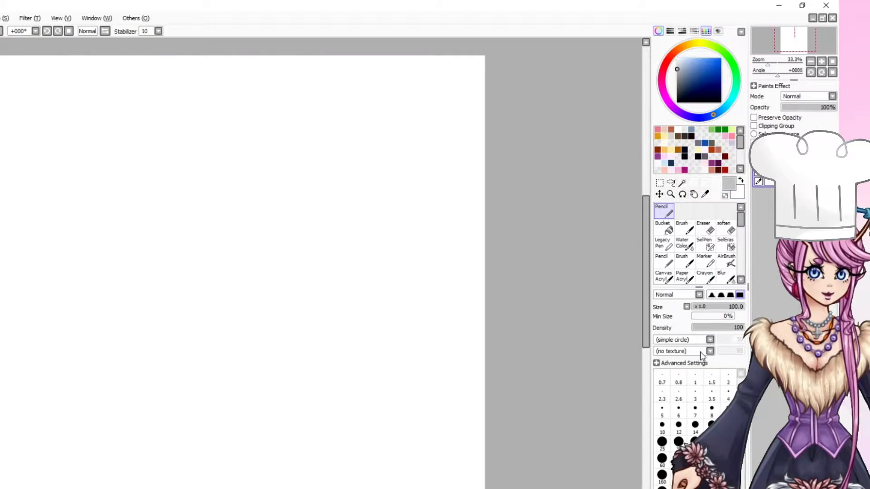
{"action": "left_click", "coordinate": [678, 432]}
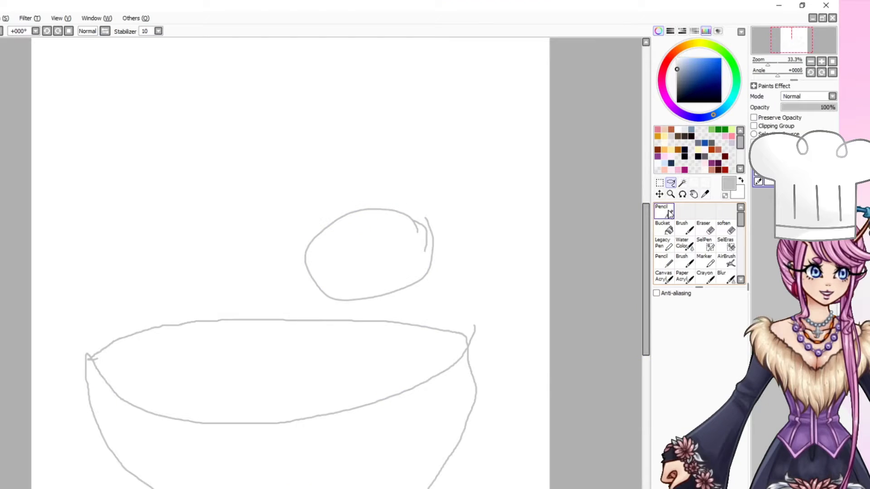
Step: Paint a wide flat orange omelette fill inside the bowl, repositioning it and erasing the old whisk sketch
{"action": "left_click", "coordinate": [661, 209]}
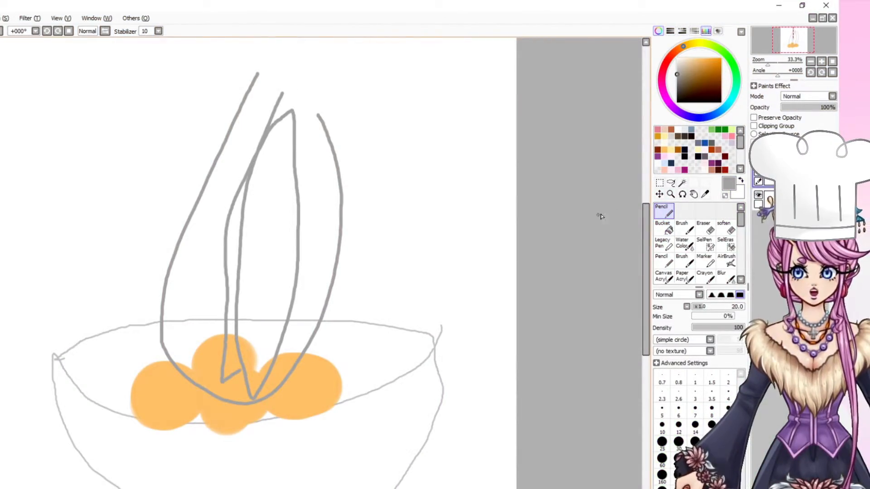
{"action": "left_click", "coordinate": [660, 194]}
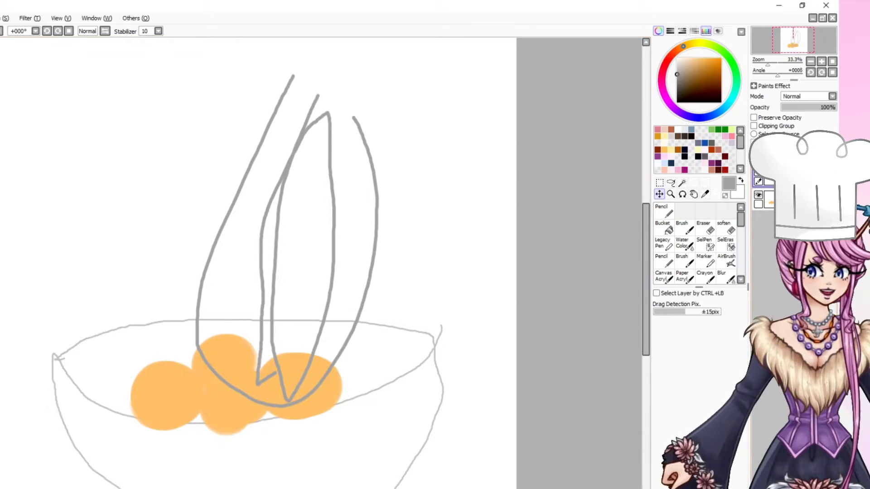
{"action": "left_click", "coordinate": [661, 214]}
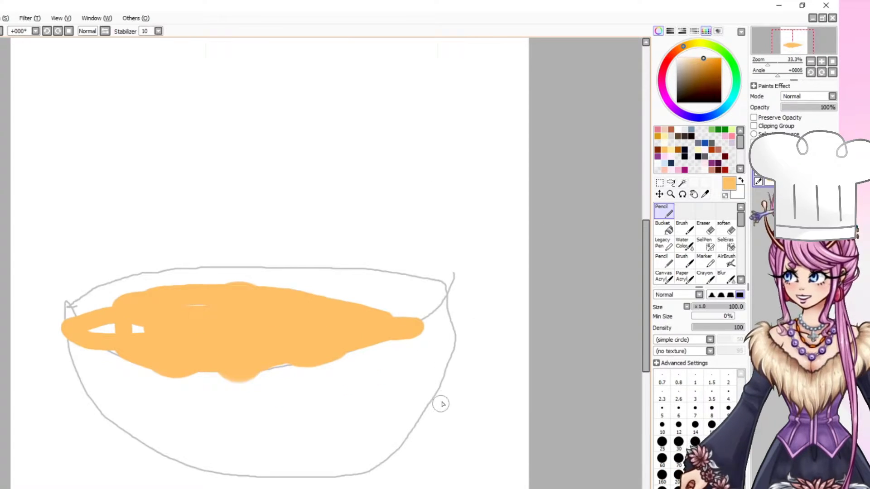
Step: Paint a large black frying pan body and handle below the sketch with a size-120 pencil
{"action": "left_click", "coordinate": [658, 183]}
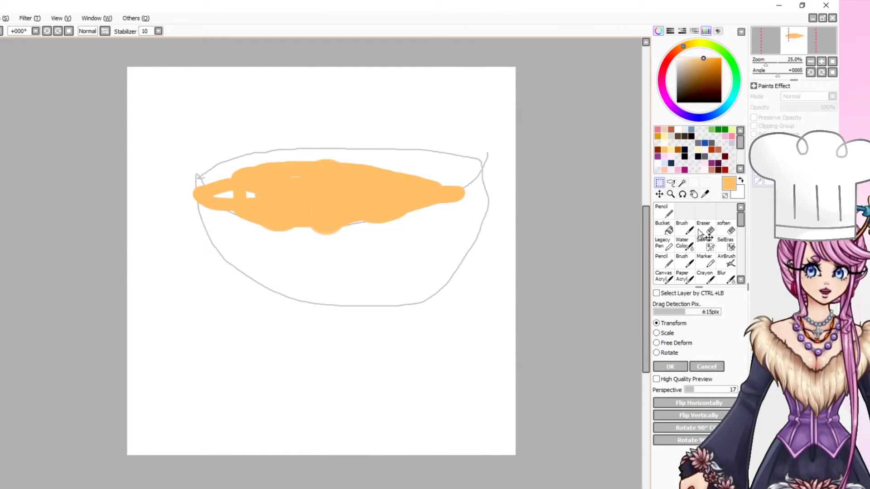
{"action": "left_click", "coordinate": [662, 209]}
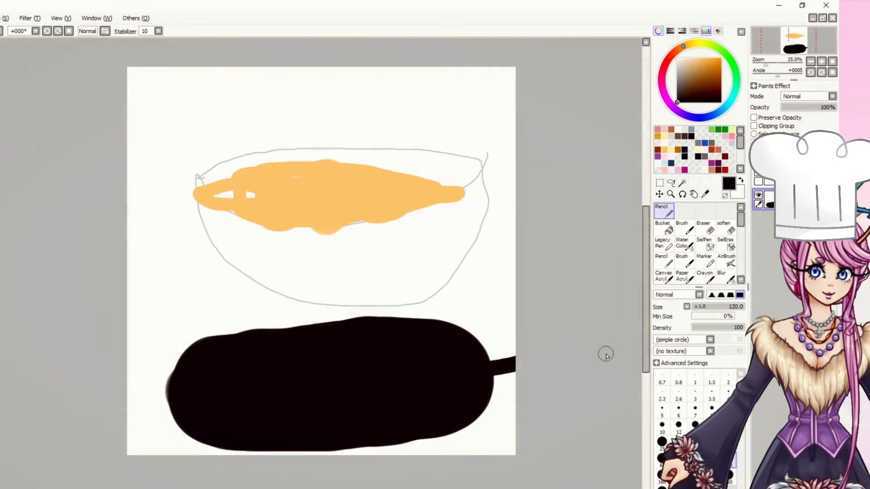
Step: Paint the orange omelette in the pan with pink bacon strokes and three grey steam lines, then reposition the drawing
{"action": "left_click", "coordinate": [659, 183]}
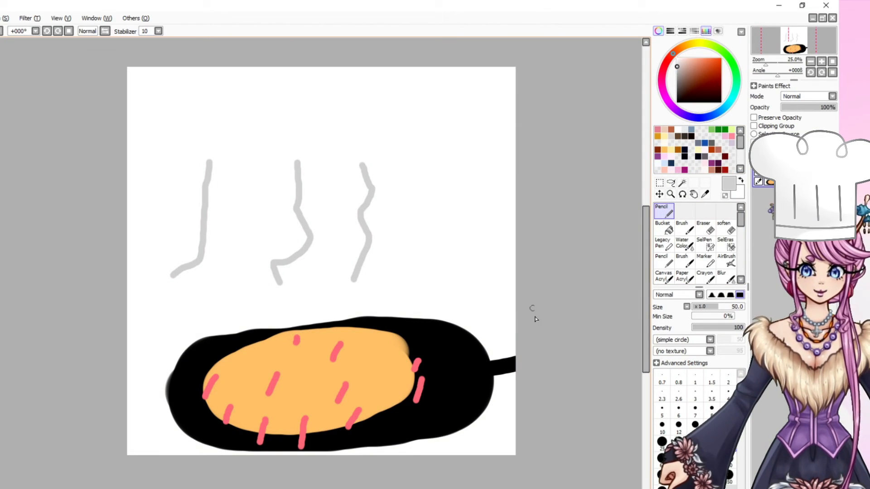
{"action": "left_click", "coordinate": [658, 194]}
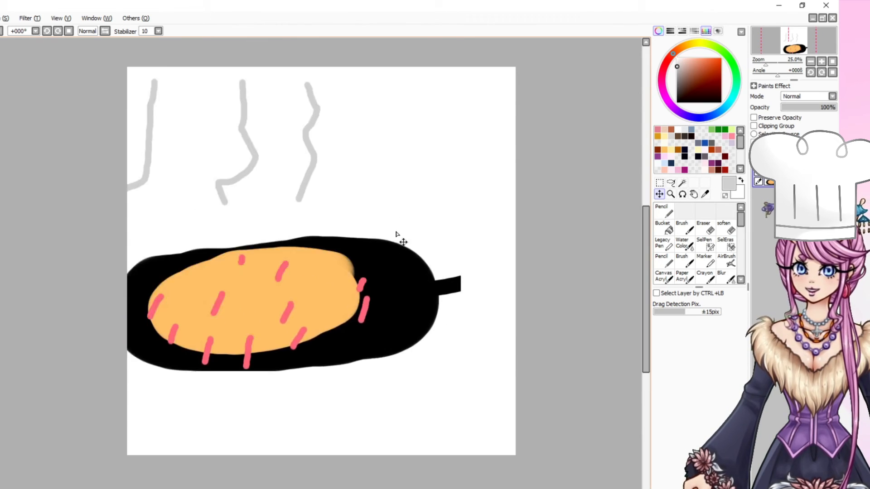